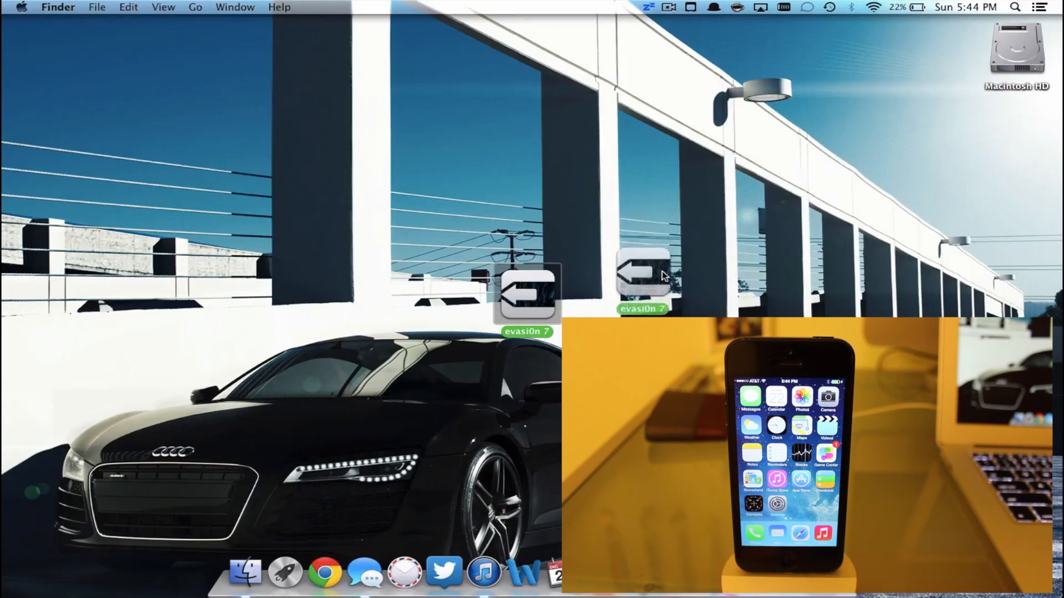
Step: Copy the evasi0n 7 app from the mounted disk image onto the desktop
left_click_drag(527, 293, 966, 144)
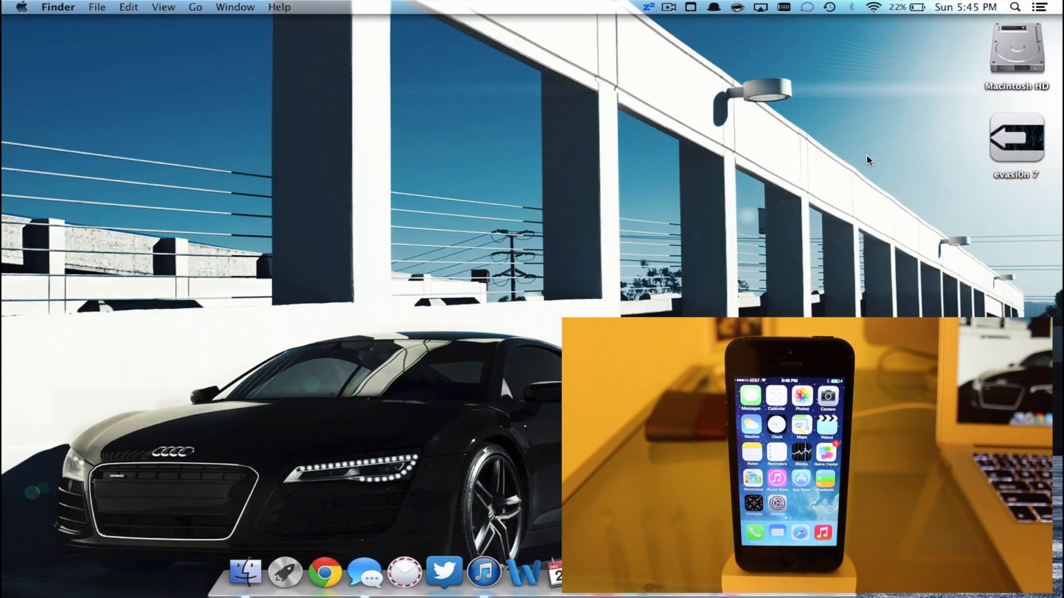
mouse_move(911, 153)
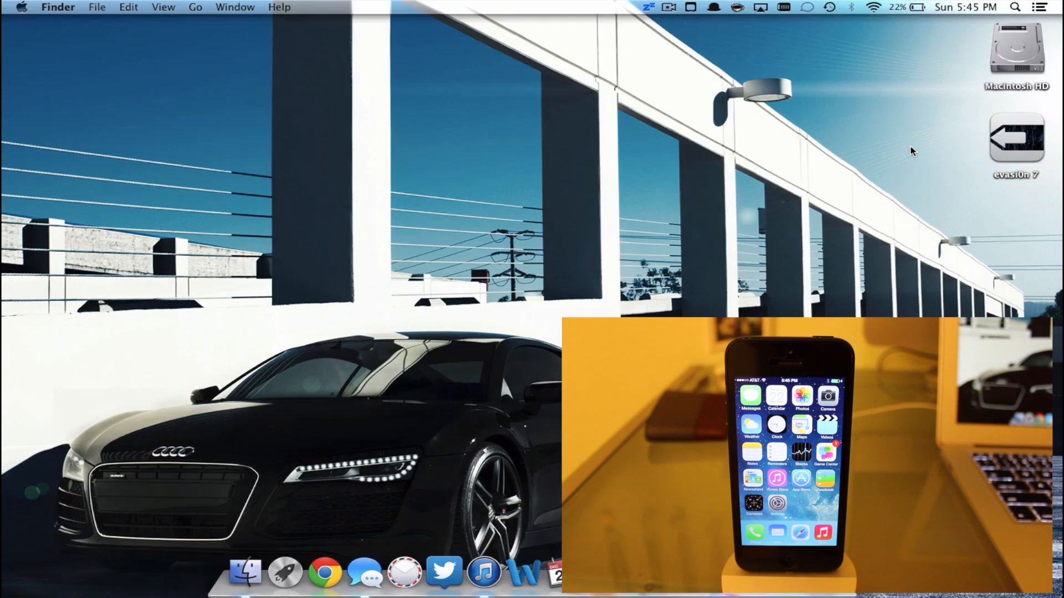
mouse_move(1011, 150)
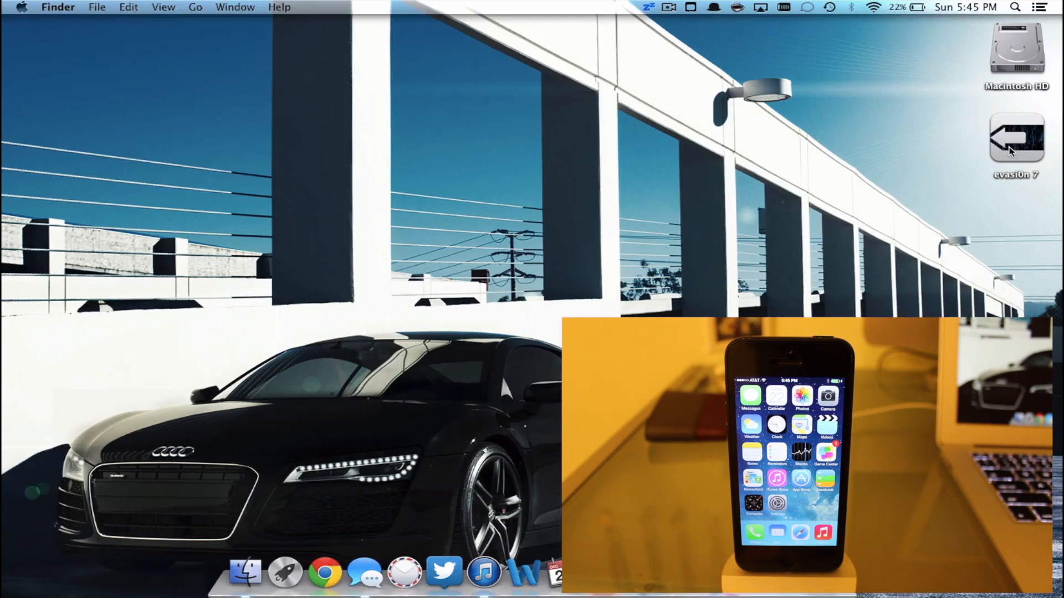
Step: Launch evasi0n 7 and begin the jailbreak so it retrieves the remote package
double_click(1014, 143)
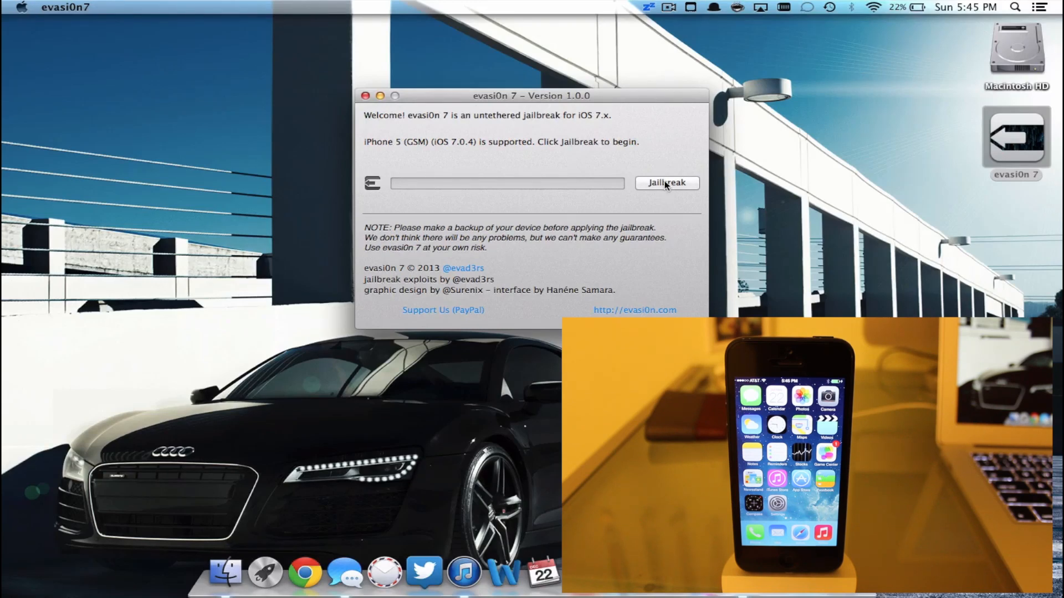
left_click(669, 7)
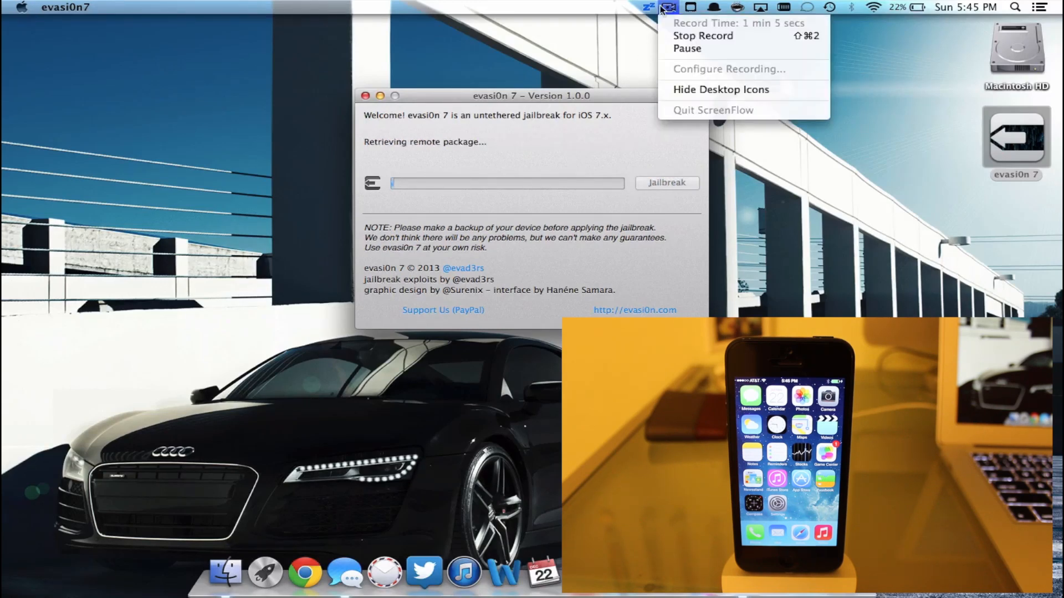
left_click(747, 142)
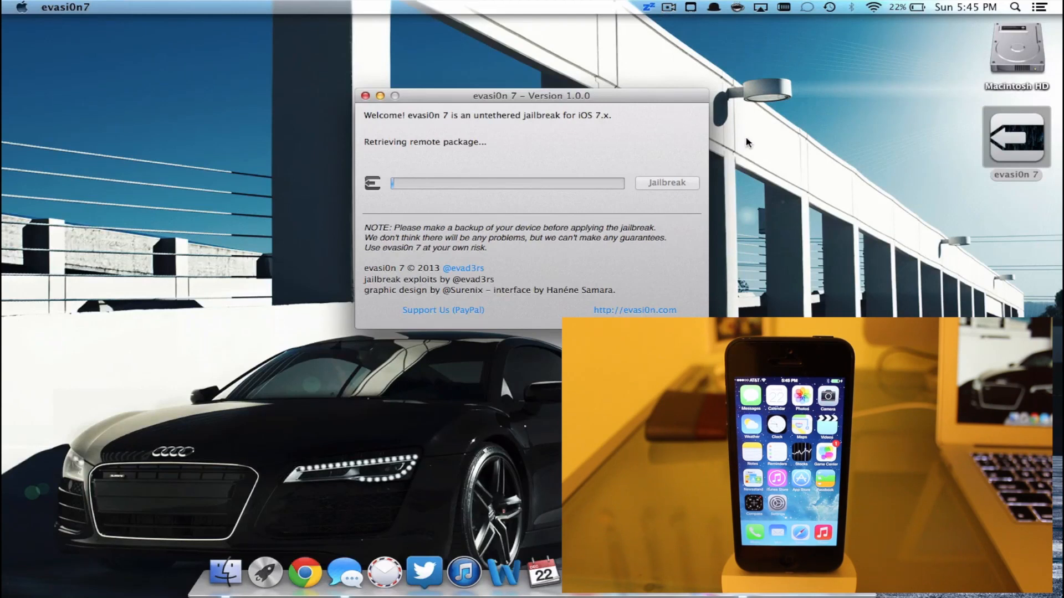